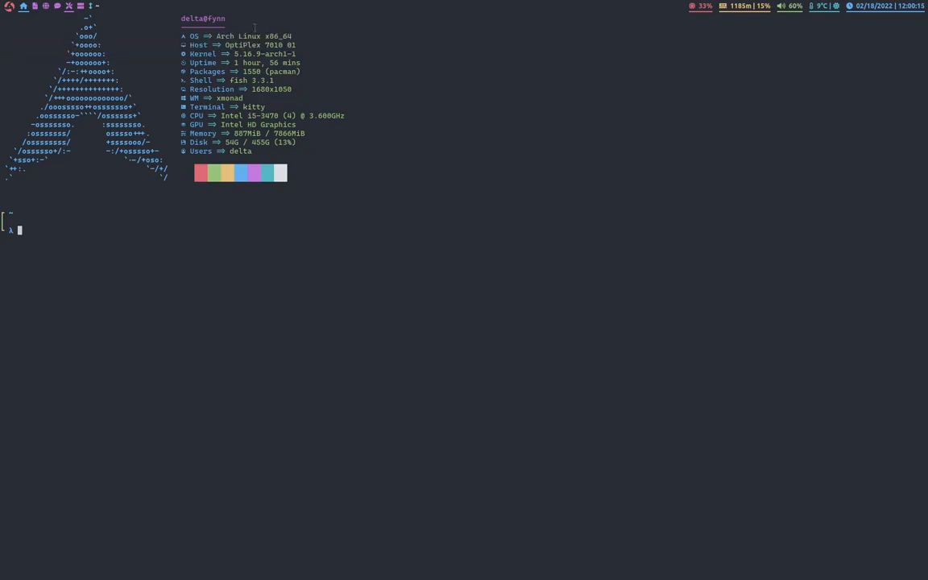
- Highlight the fish shell name in the system summary and become root with sudo su
double_click(231, 37)
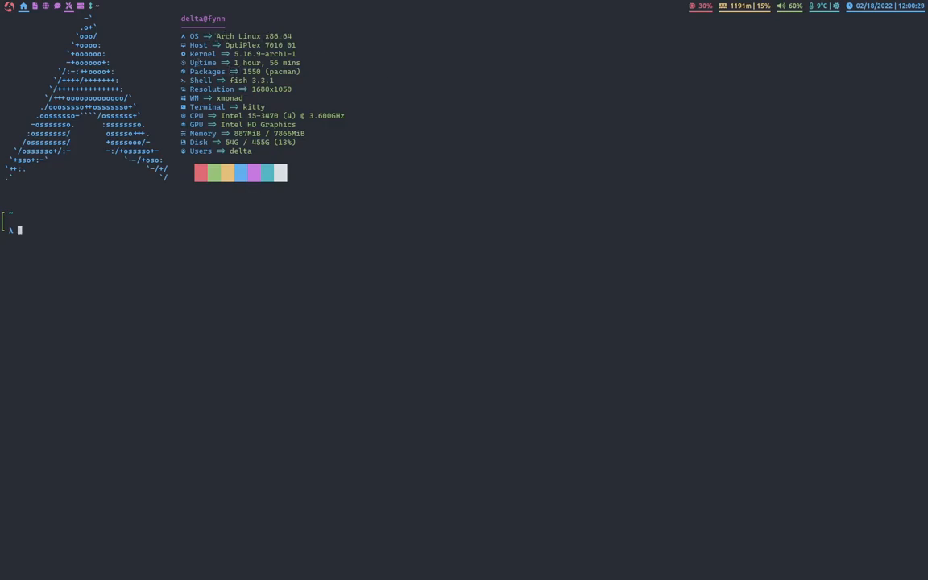
double_click(252, 71)
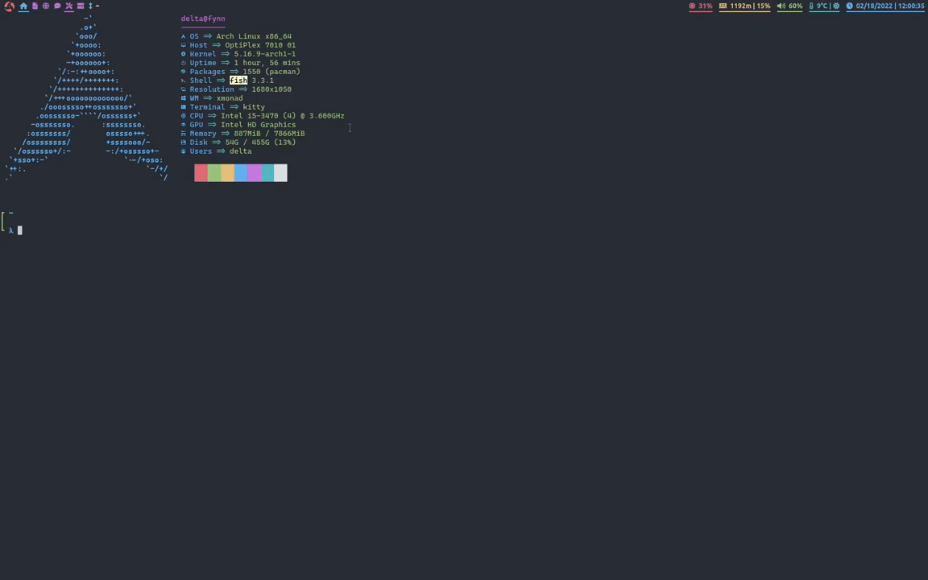
mouse_move(334, 122)
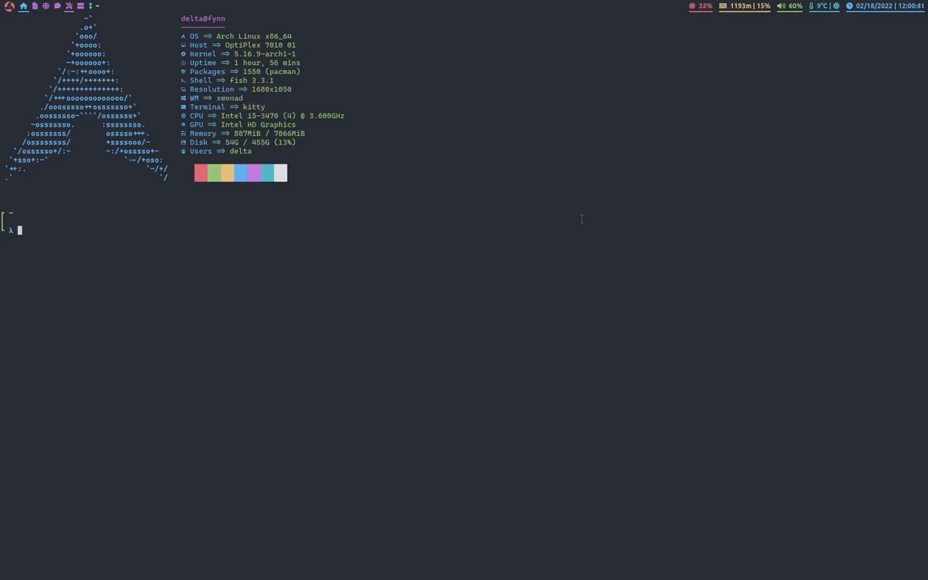
mouse_move(6, 451)
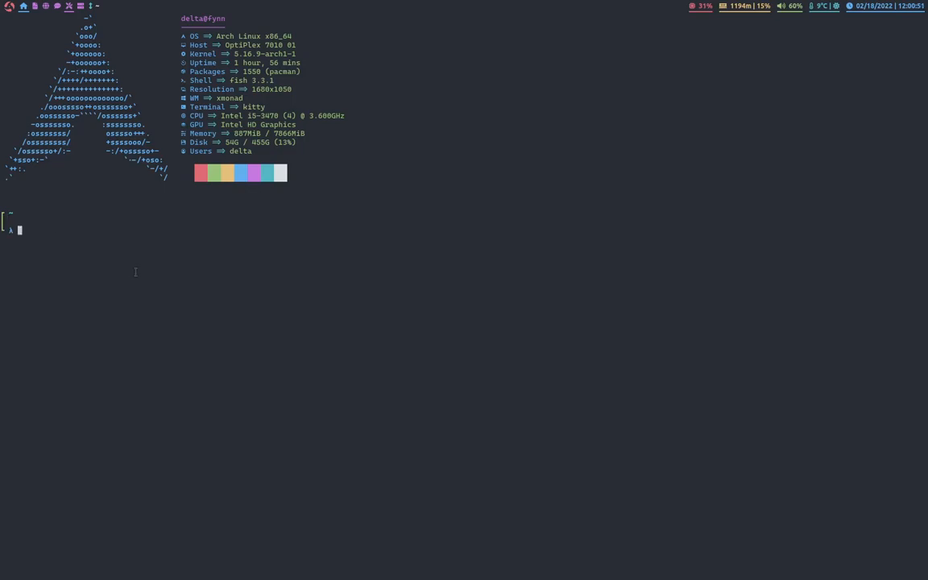
text(sudo su)
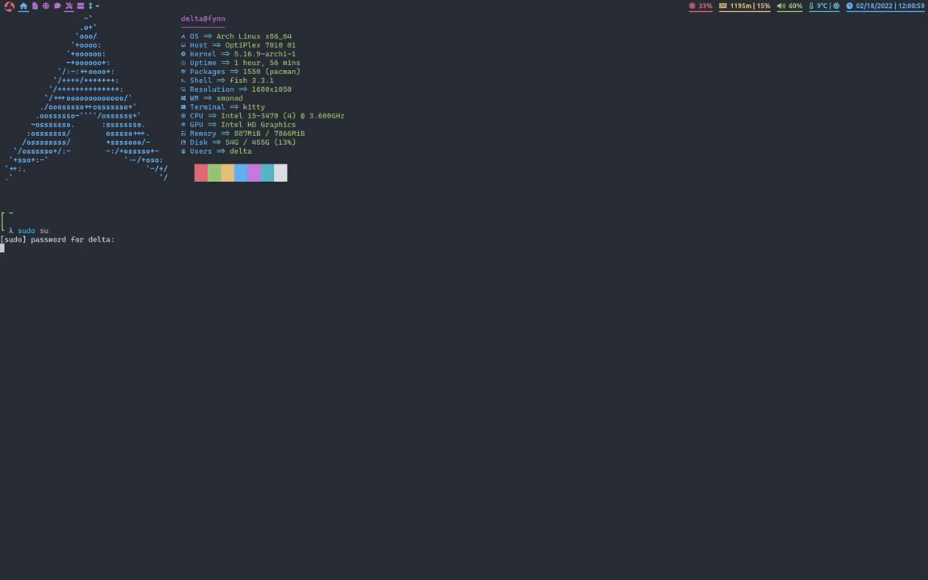
key(Return)
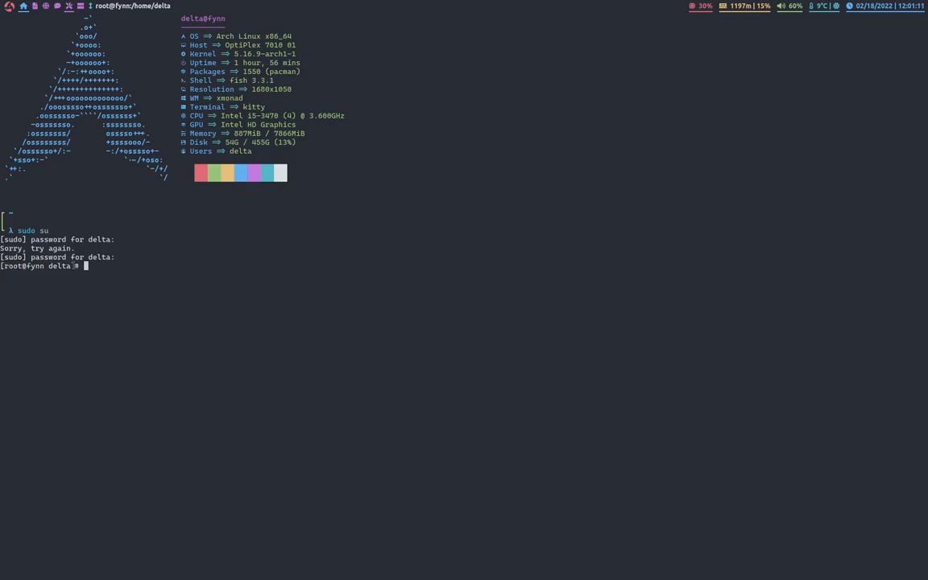
- Exit the root shell and move through .config and nebulis into ~/dev
text(exit)
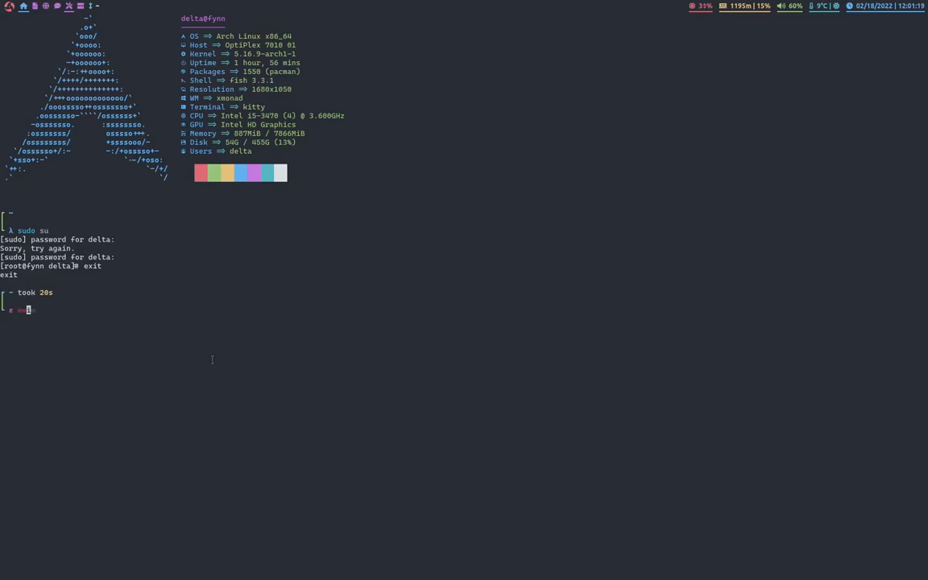
text(nvim)
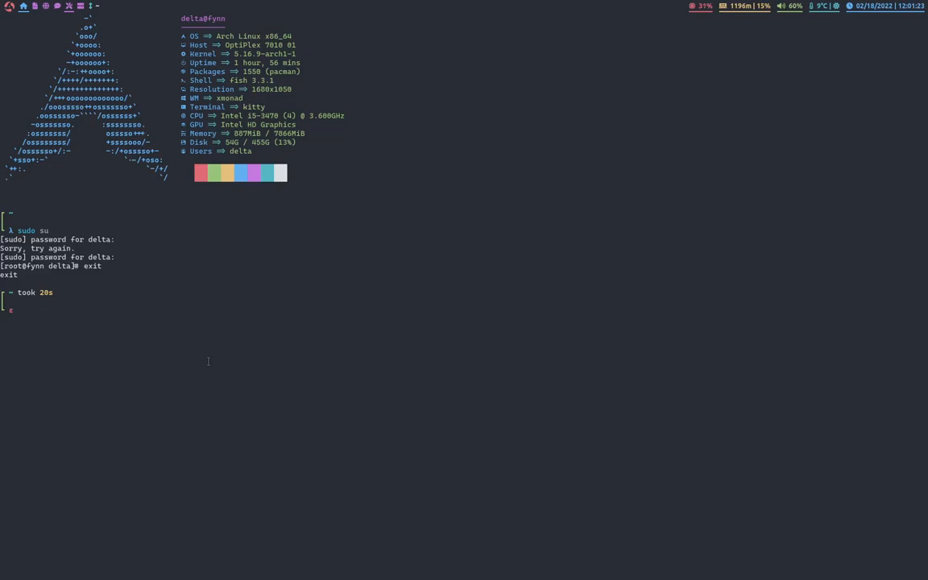
text(bash)
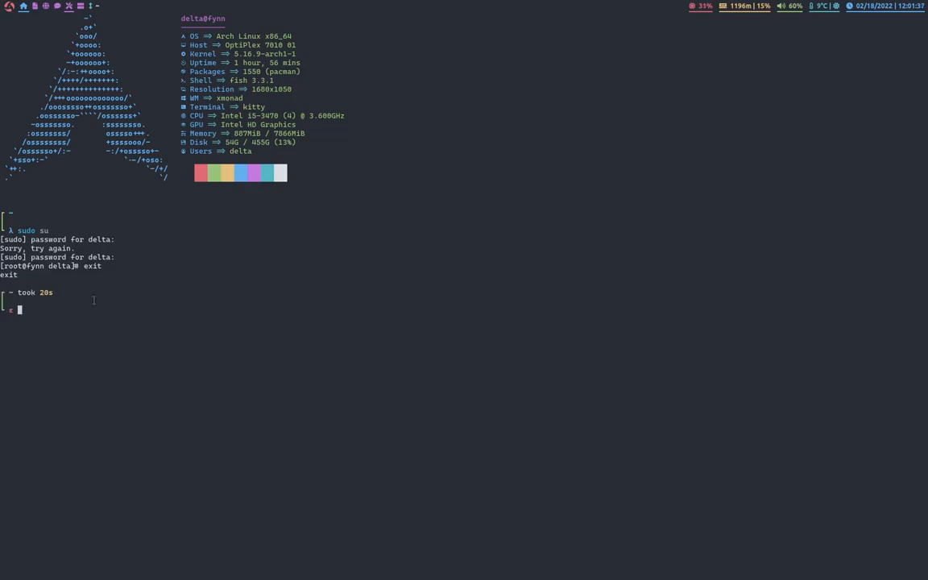
mouse_move(127, 302)
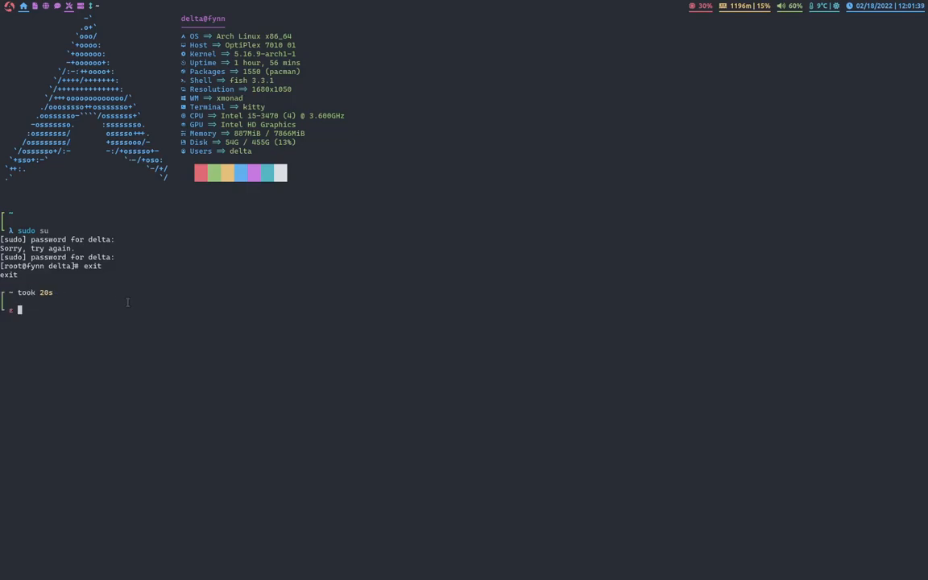
text(cd .config)
text(cd ~/dev)
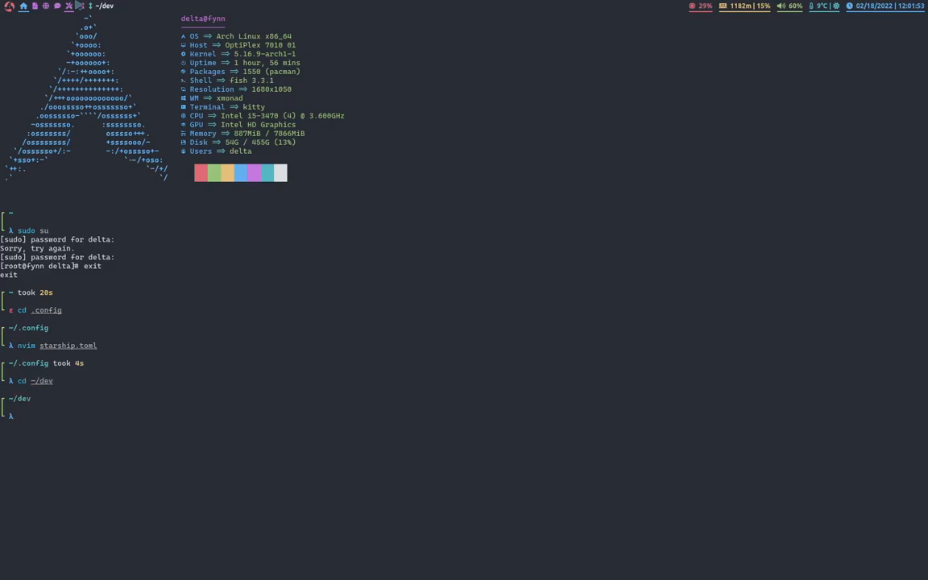
text(cd nebulis)
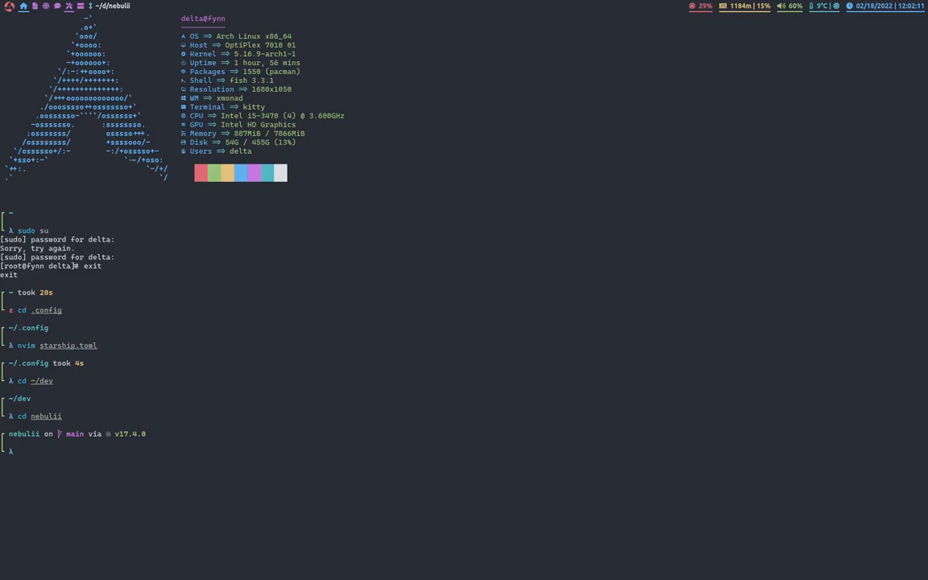
text(cd ~/dev)
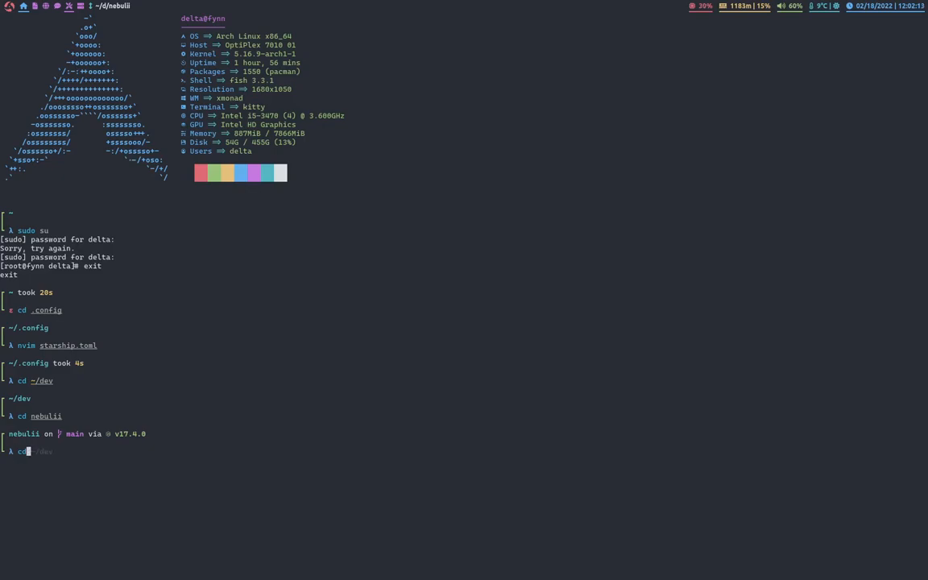
key(Return)
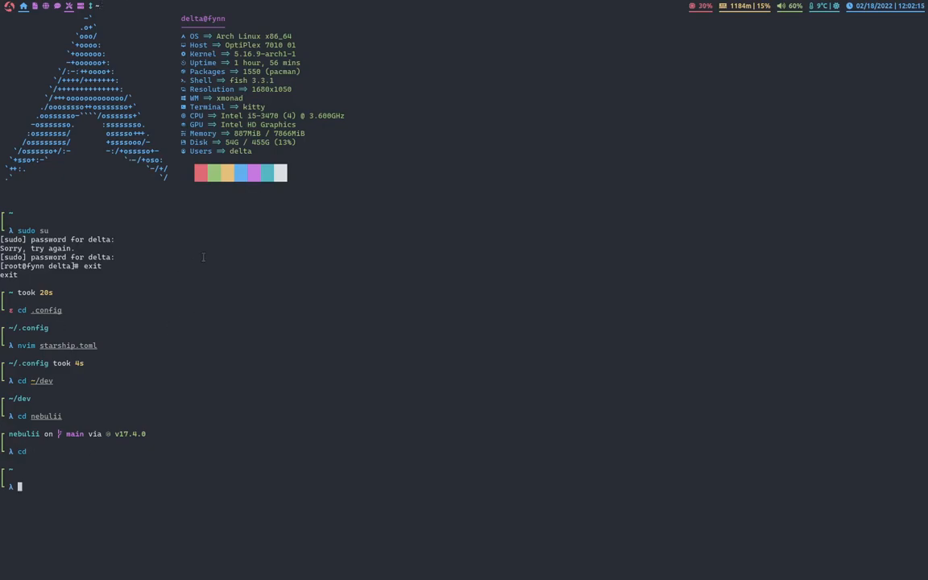
mouse_move(103, 375)
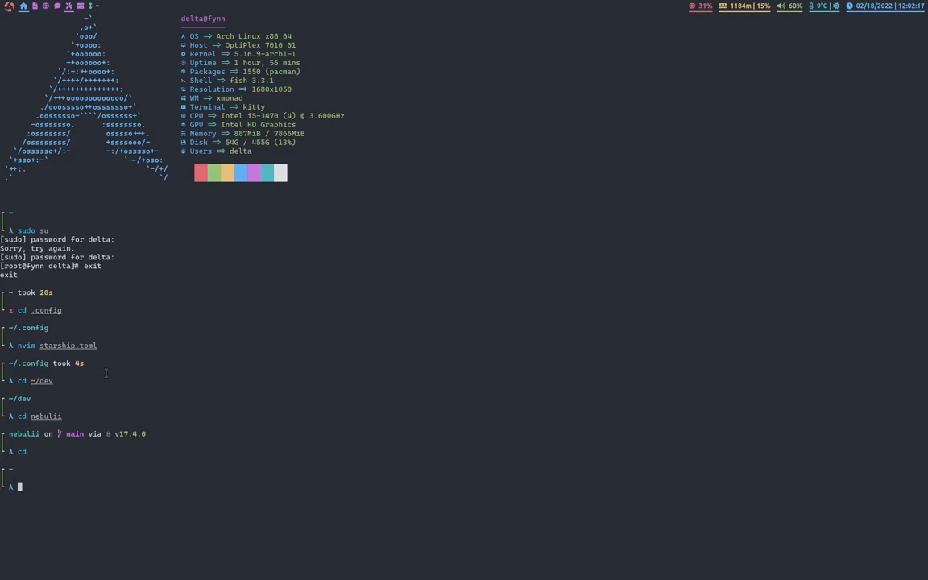
mouse_move(686, 310)
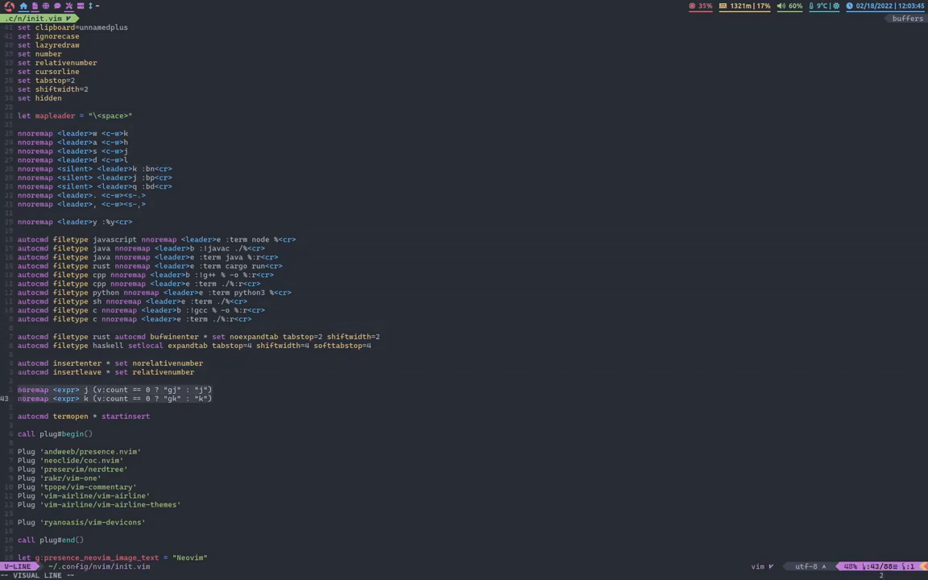
key(Escape)
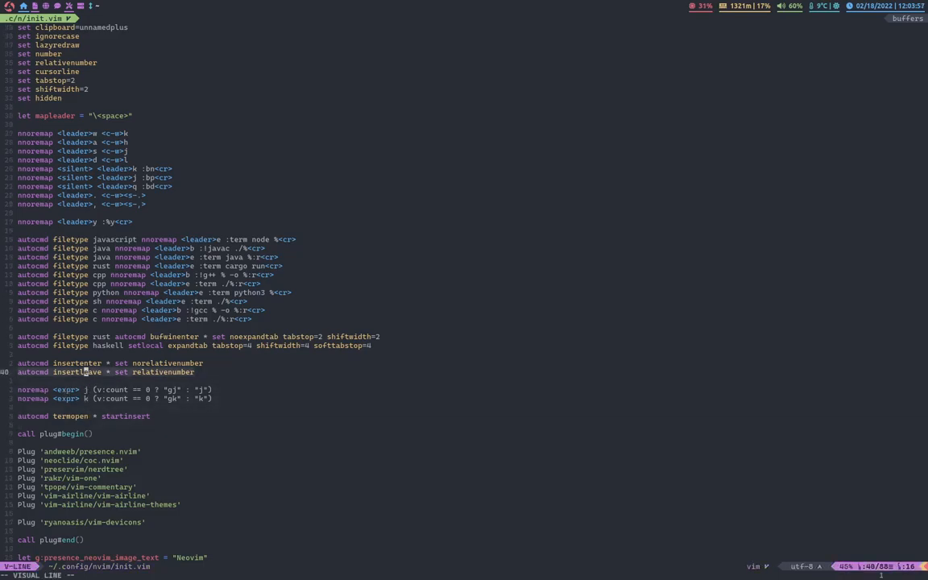
key(Escape)
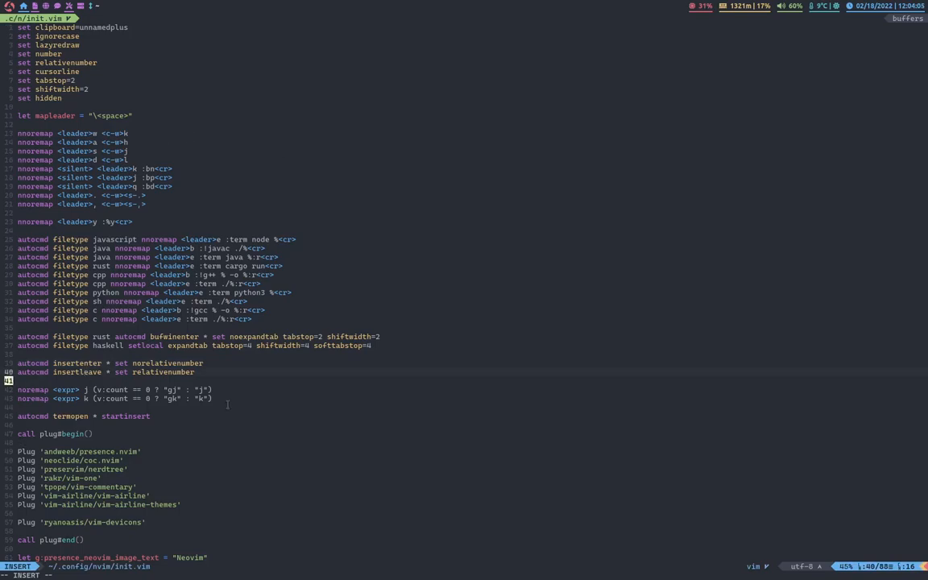
key(Escape)
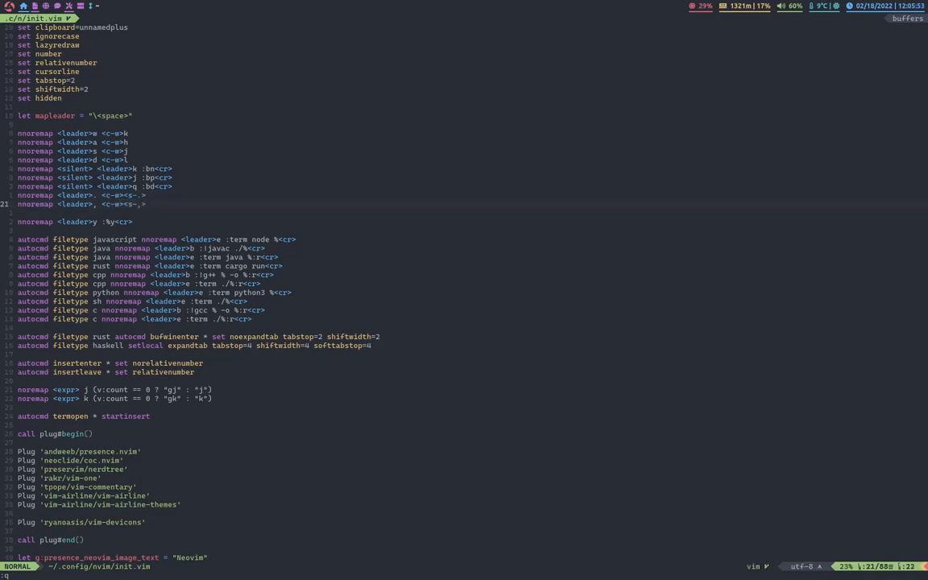
key(V)
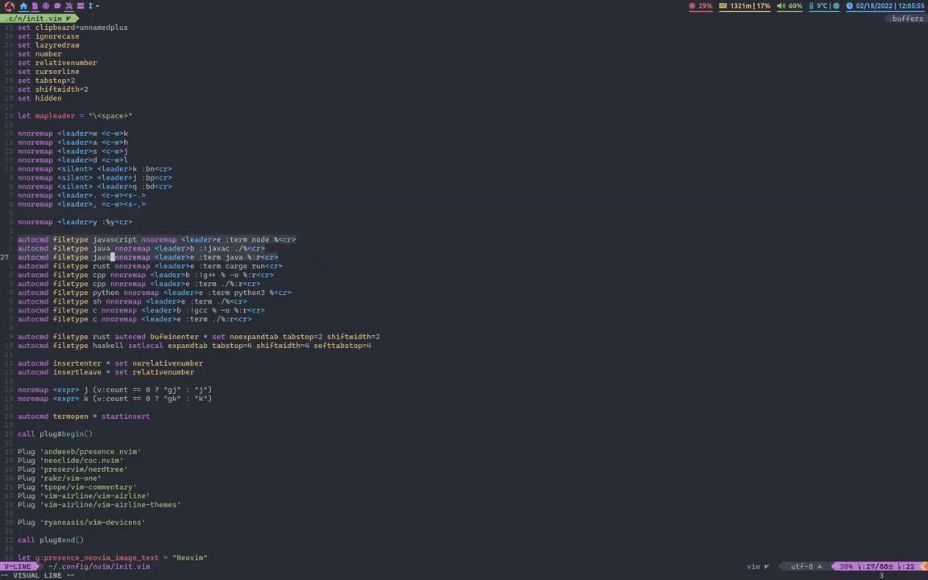
key(Escape)
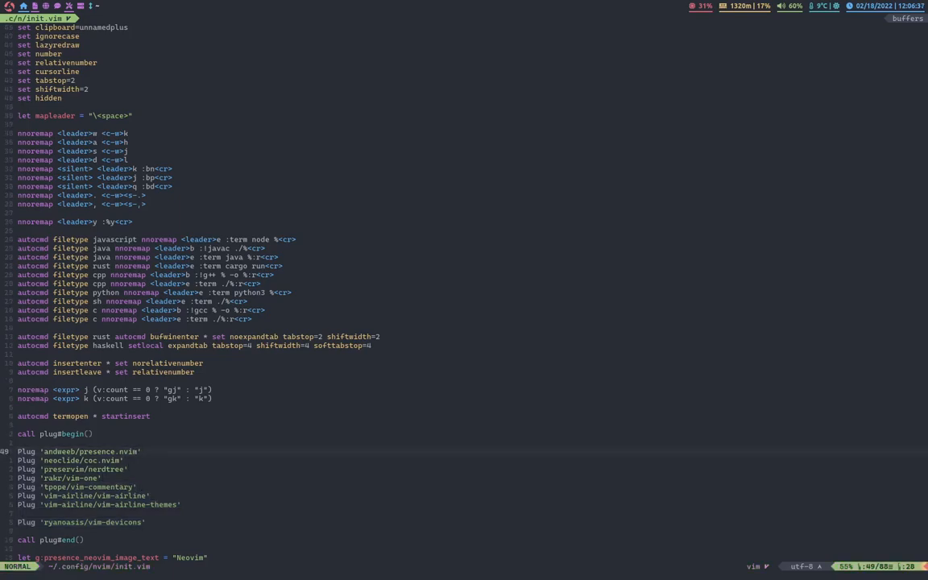
key(j)
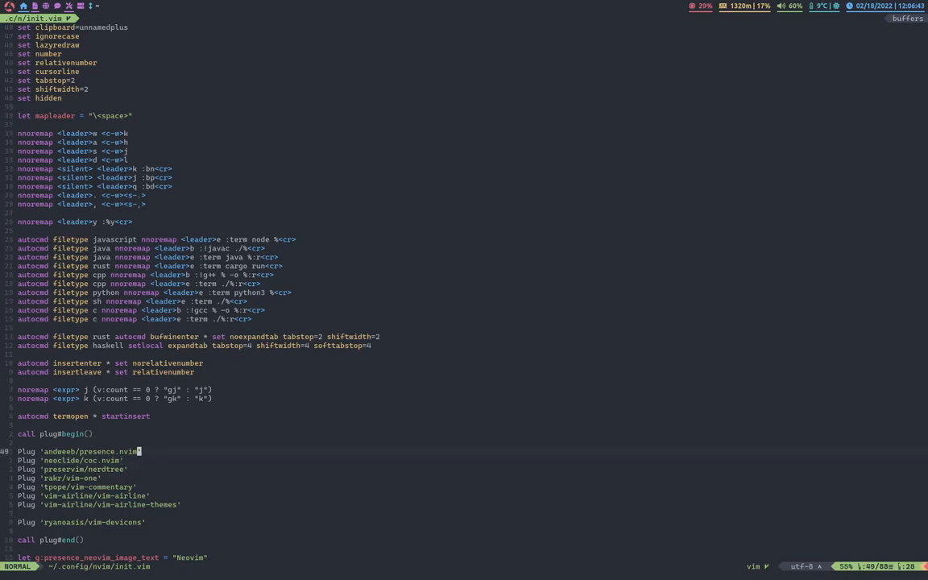
key(j)
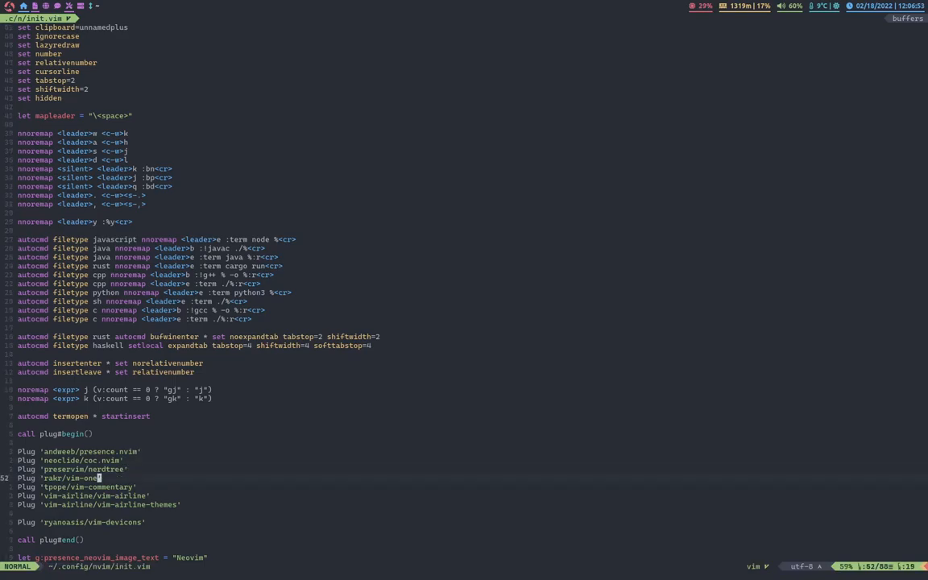
mouse_move(353, 377)
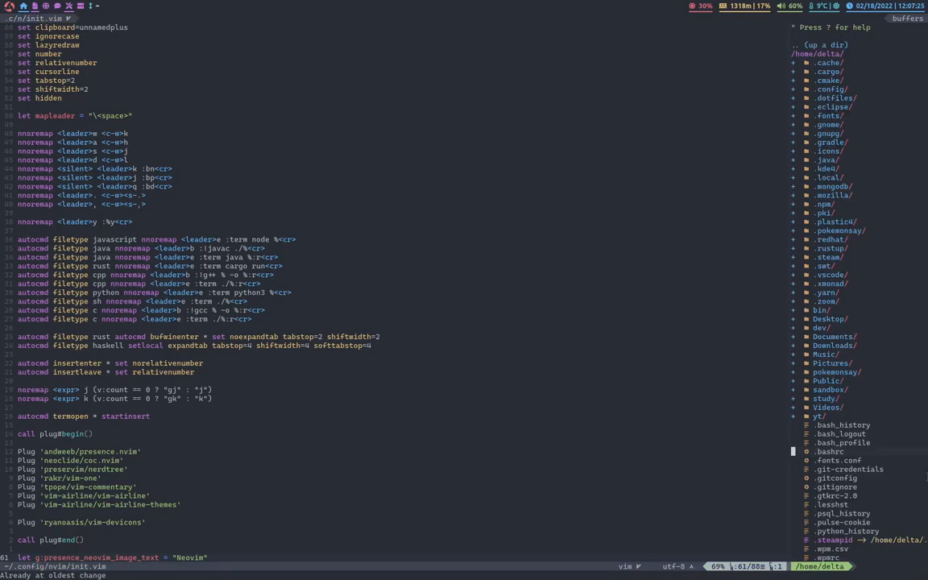
scroll(down, 3)
text(:q)
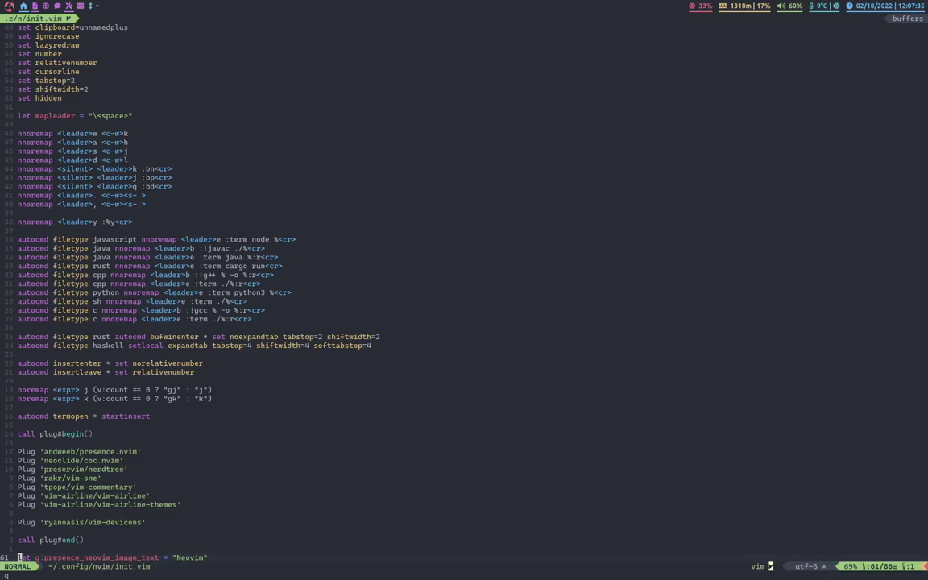
mouse_move(240, 465)
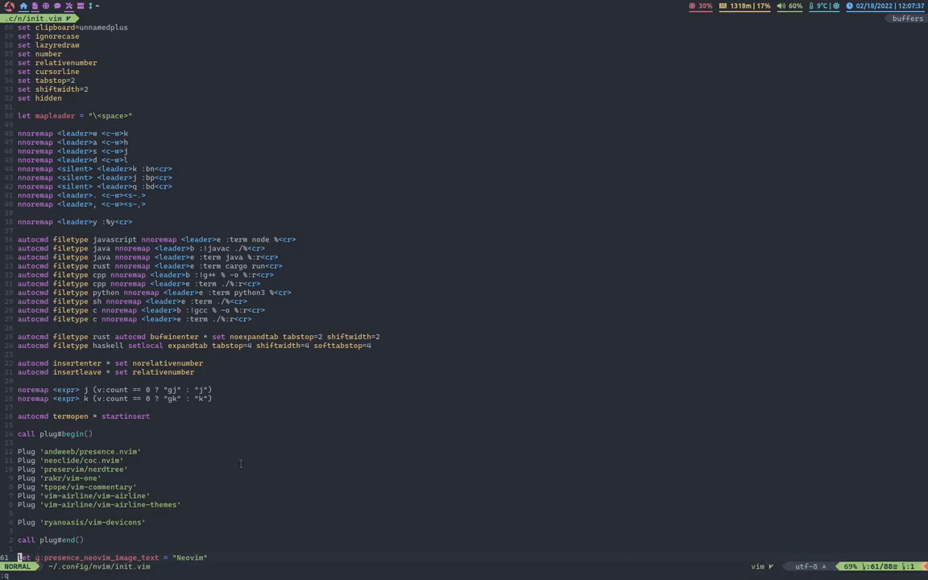
scroll(down, 3)
text(nvim )
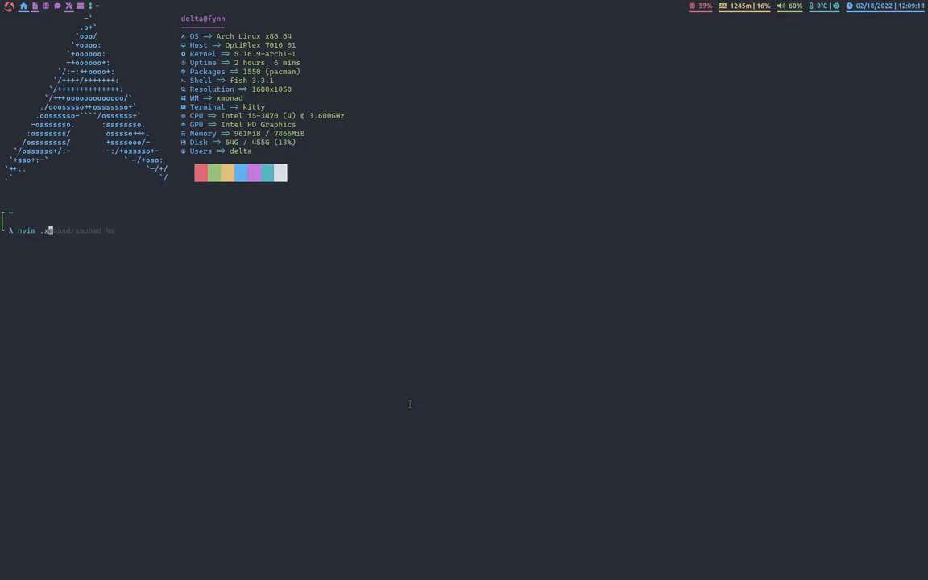
- Open .xmonad/xmonad.hs in Neovim and highlight the myTerminal and myBrowser lines
text(.xmonad/xmonad.hs)
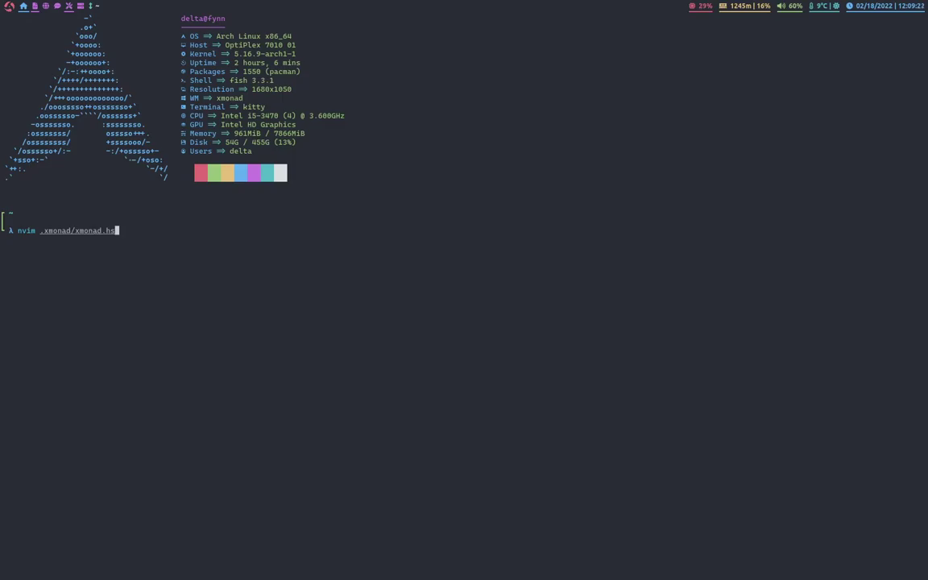
key(Enter)
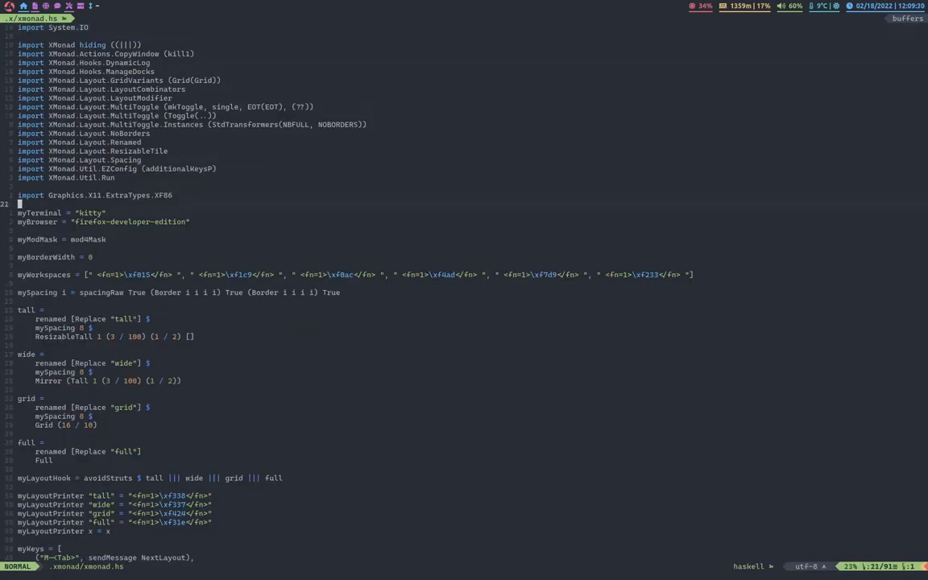
key(V)
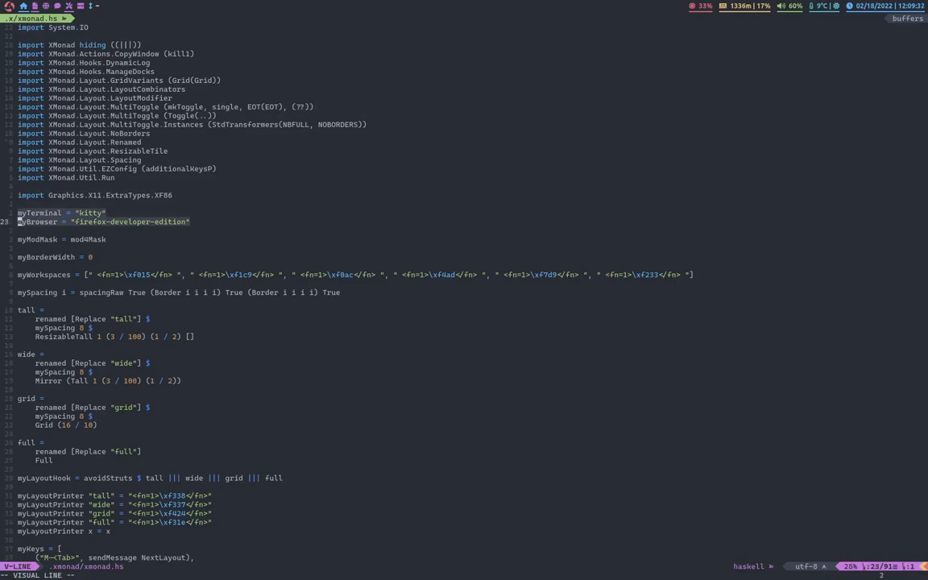
key(Escape)
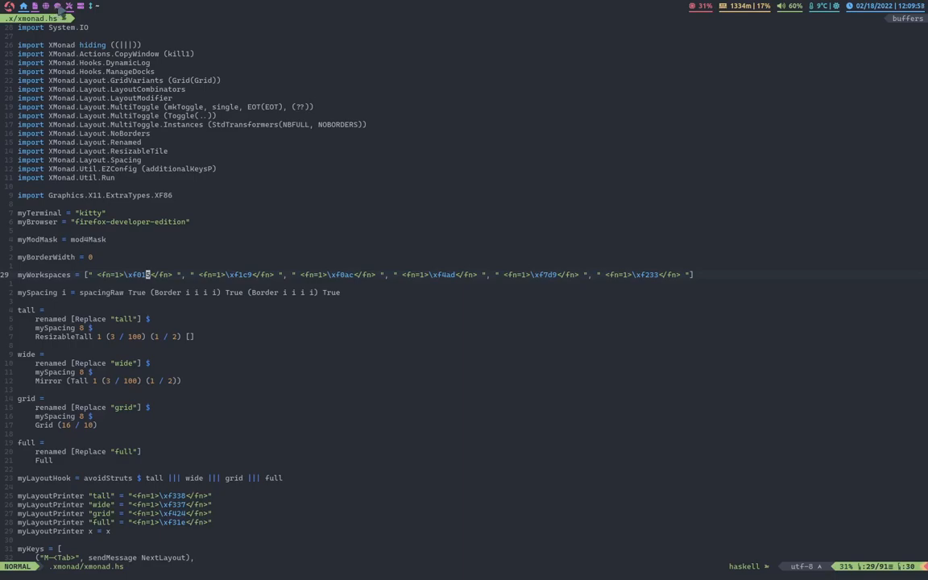
mouse_move(307, 377)
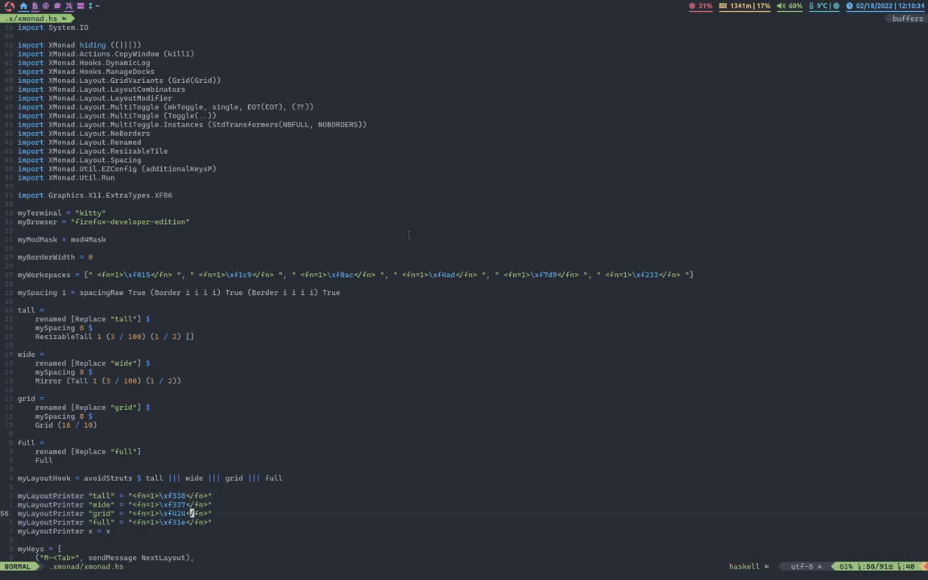
- Scroll down through the xmonad.hs layouts and layout printers toward the myKeys bindings
scroll(down, 3)
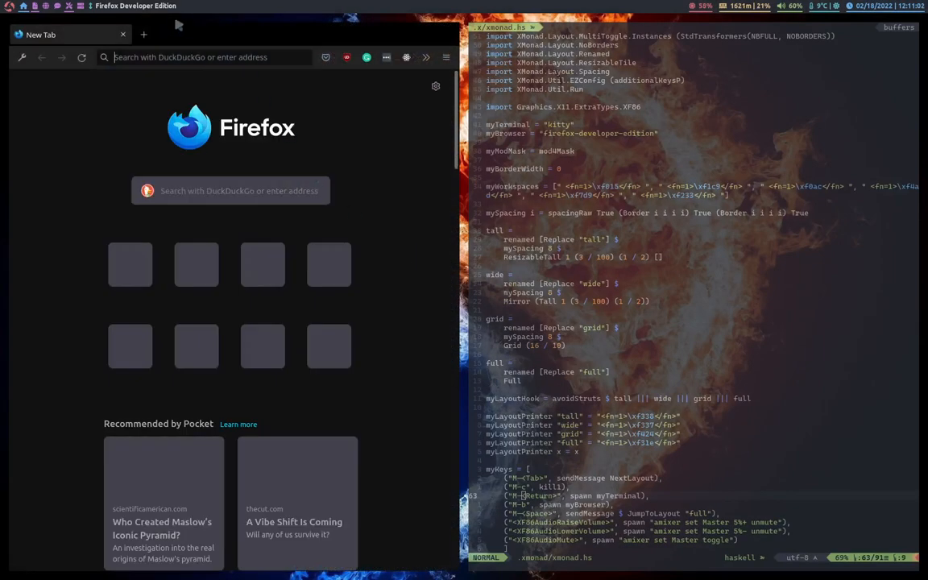
- Close the Firefox window and scroll xmonad.hs down to the myKeys list and main block
click(143, 34)
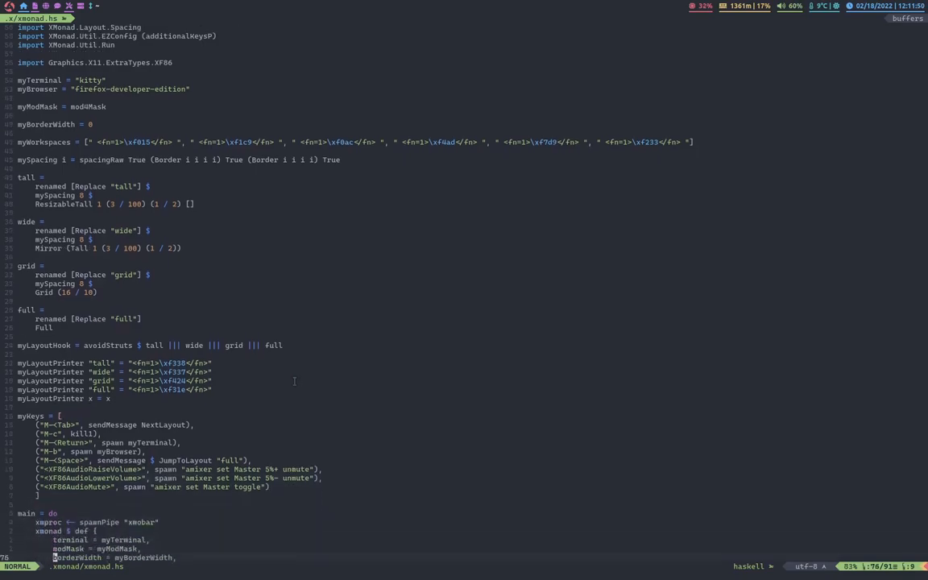
scroll(down, 3)
text(nvim)
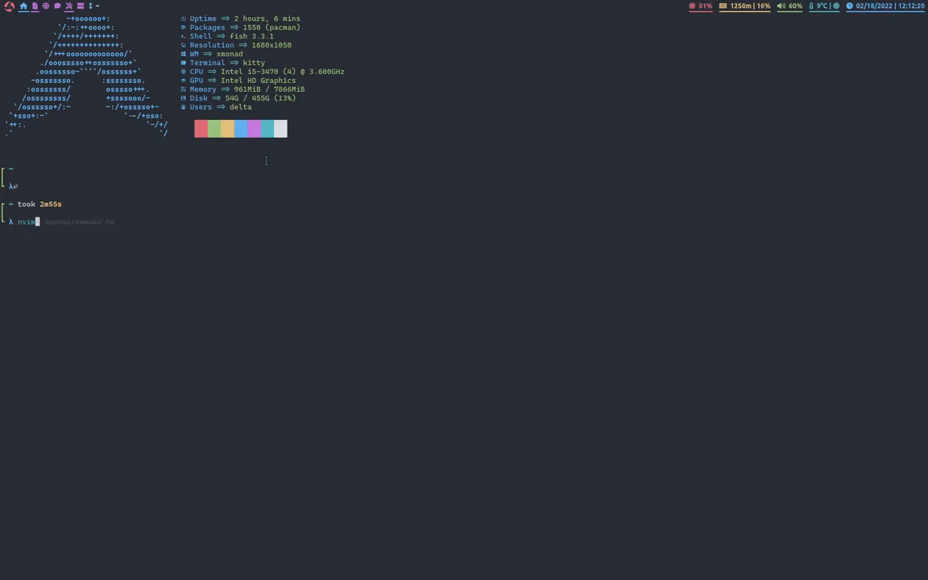
text(.config/xmobar/xmobarrc)
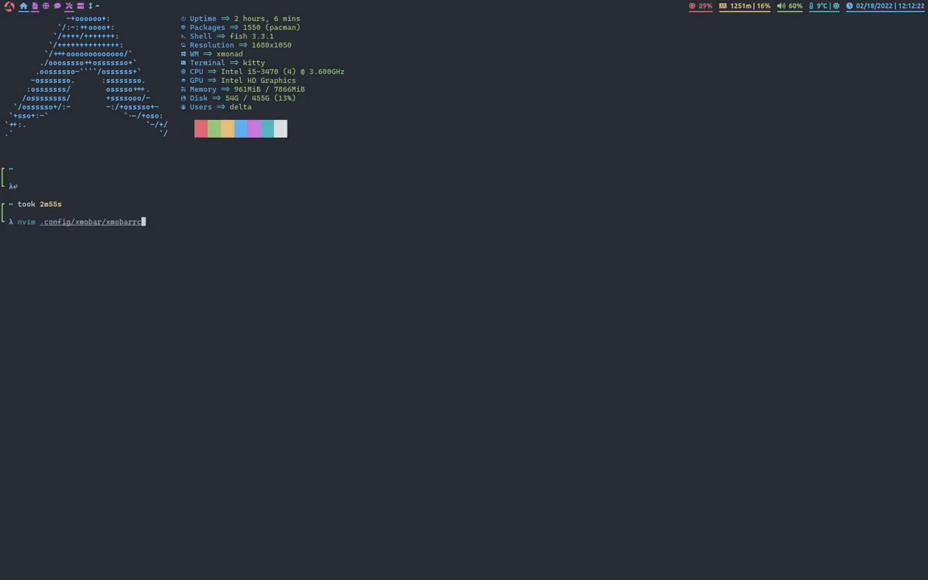
mouse_move(267, 202)
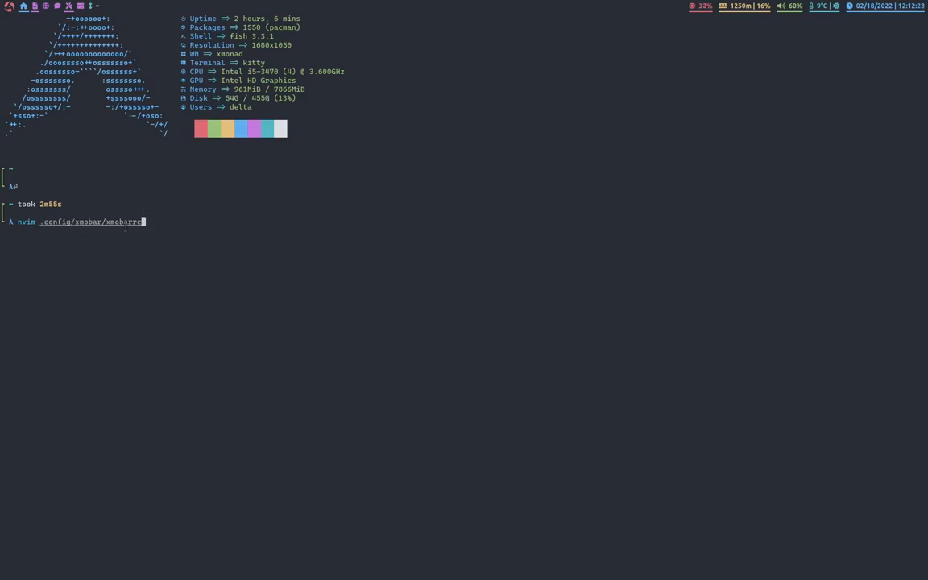
key(Return)
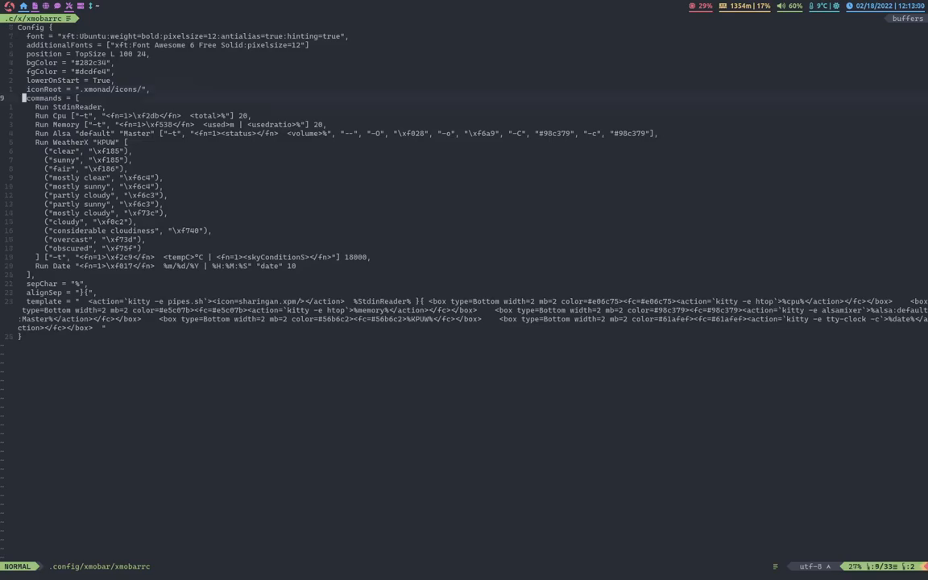
key(V)
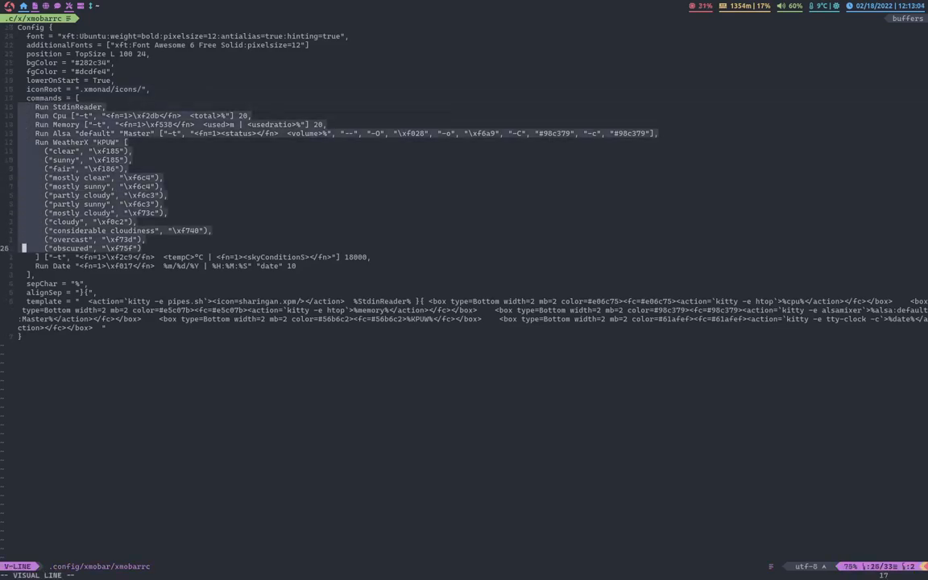
key(Escape)
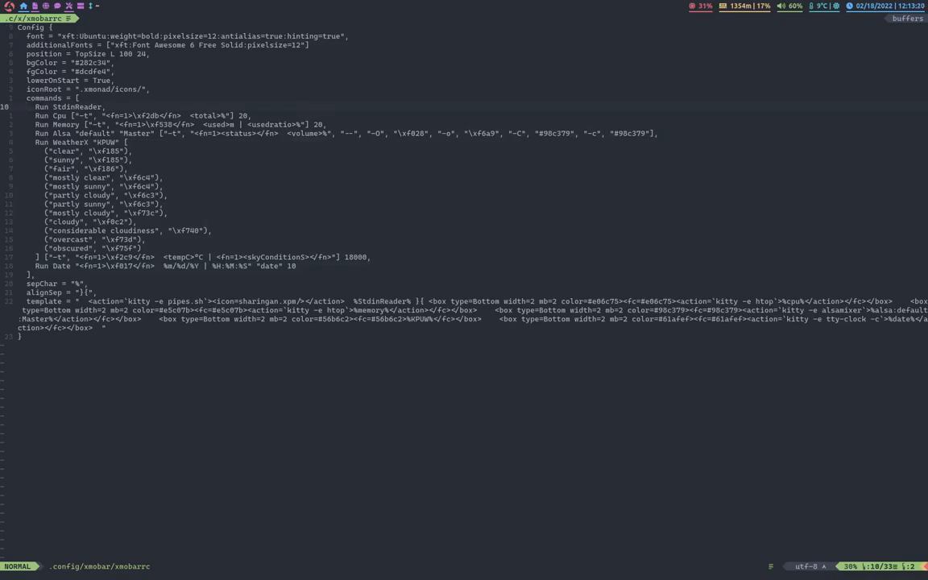
- Highlight the StdinReader command line in xmobarrc, then leave visual mode
key(V)
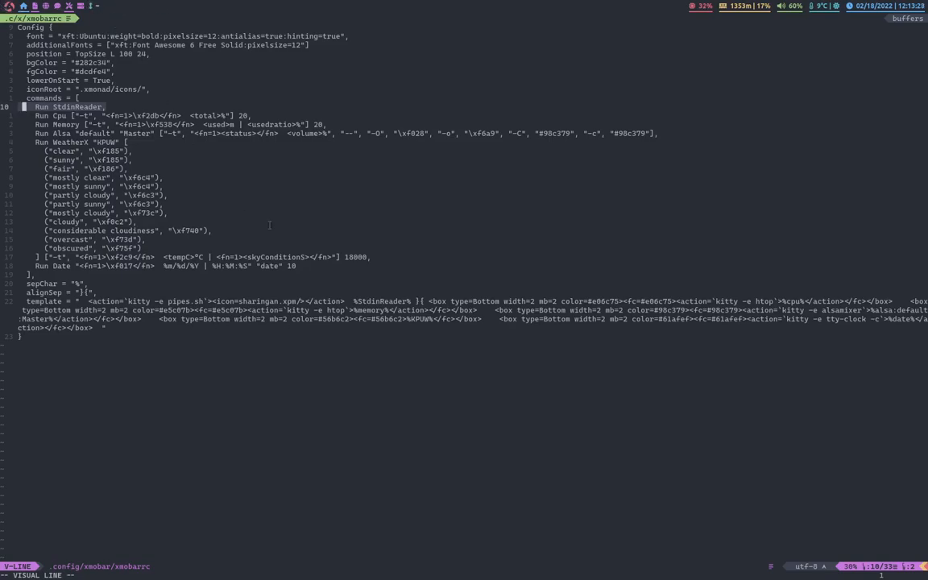
key(Escape)
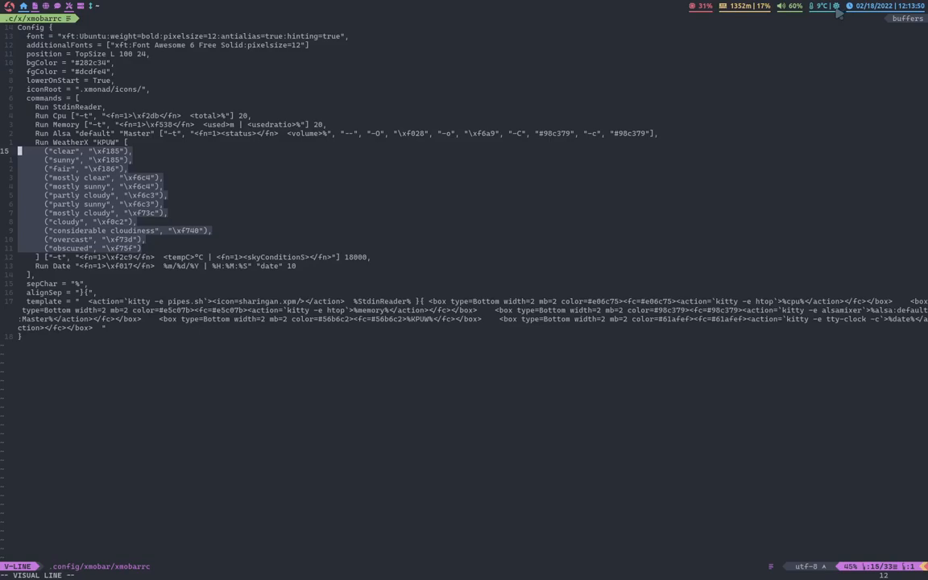
mouse_move(576, 288)
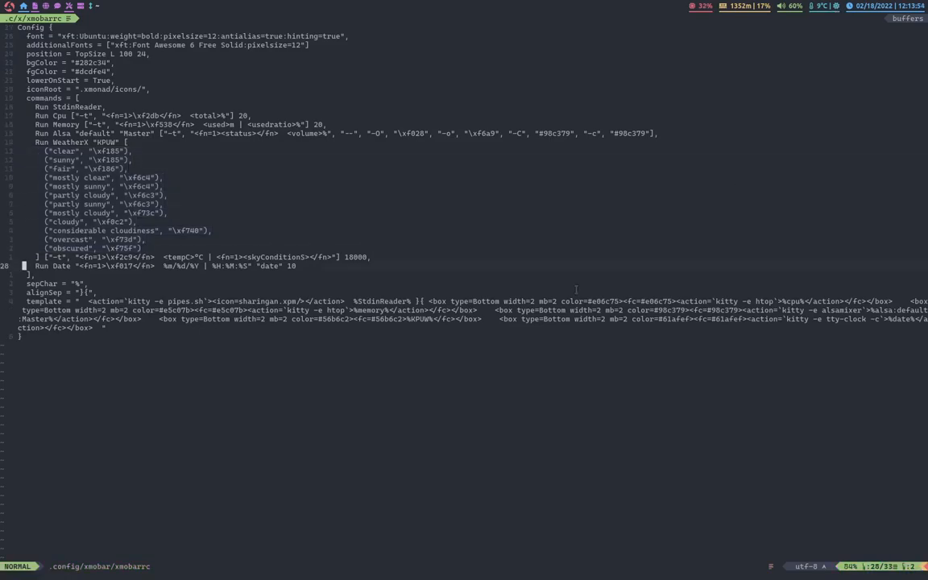
mouse_move(271, 432)
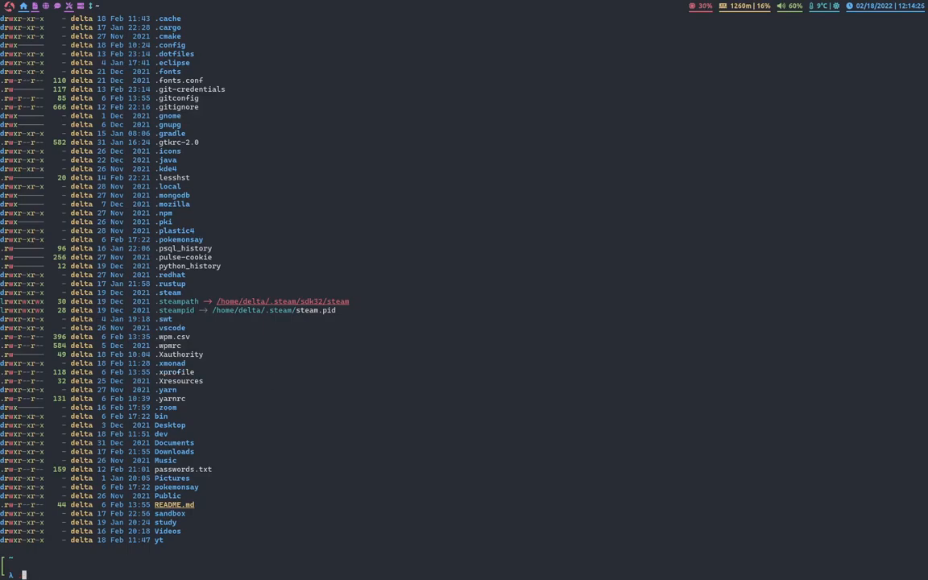
- Open ~/.xprofile in Neovim with nvim .xprofile
text(nvim .xprofile)
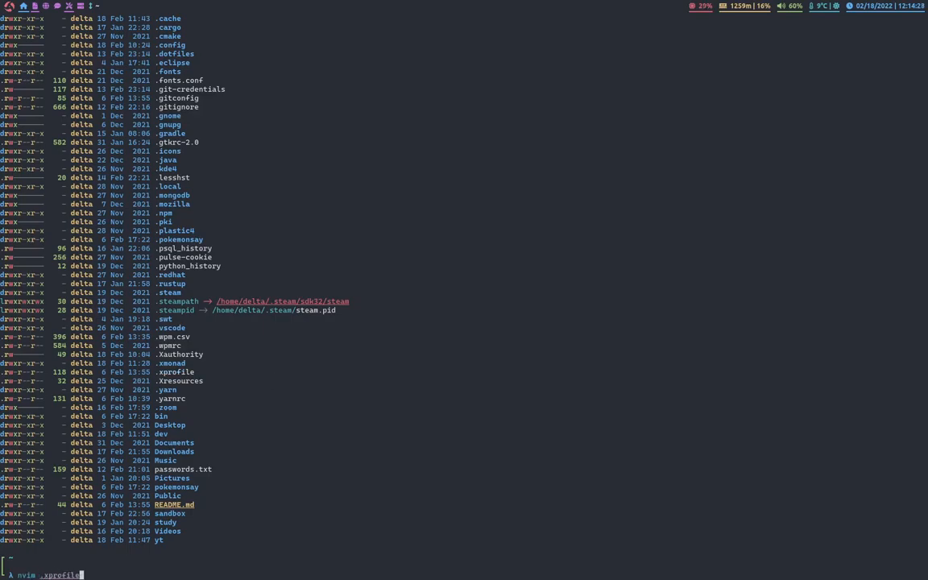
key(Return)
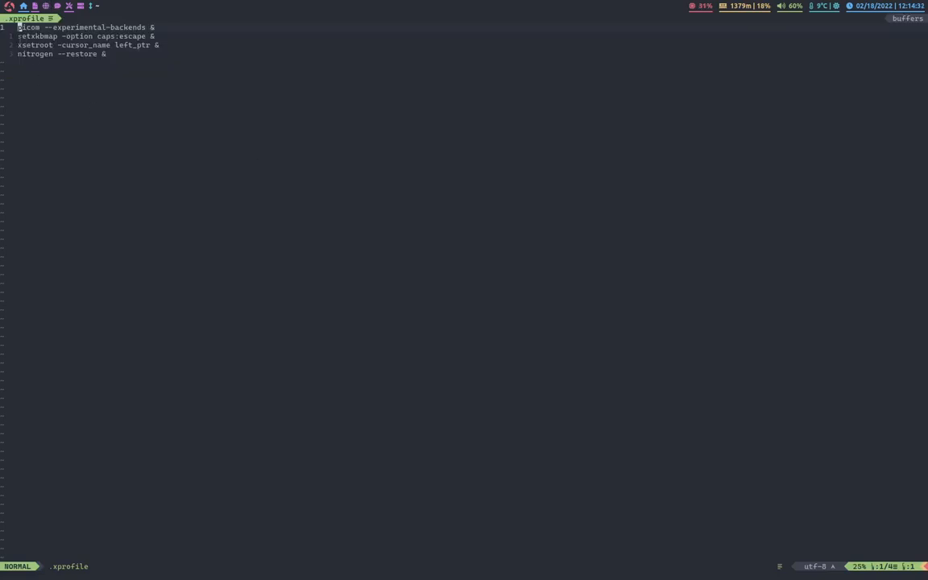
mouse_move(256, 153)
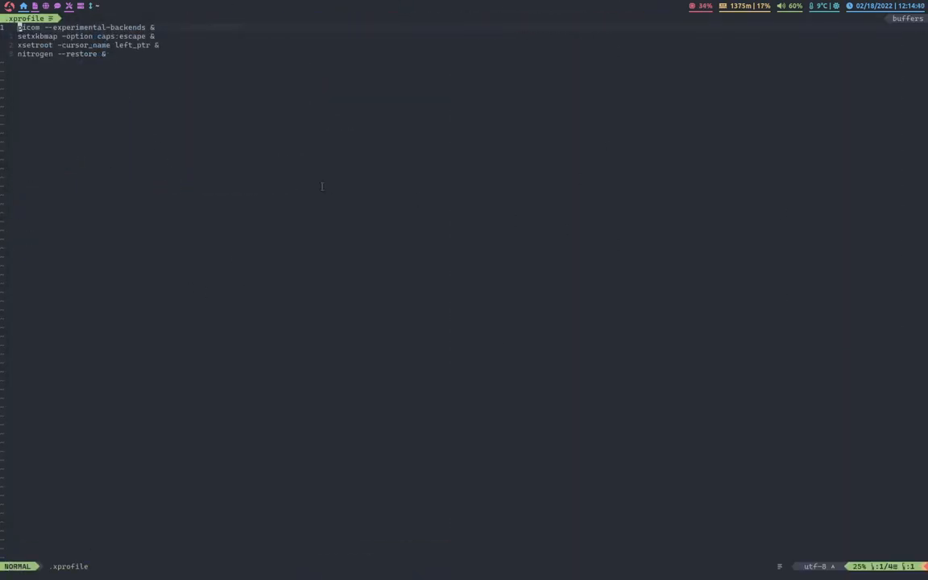
- Step down to and highlight the setxkbmap line, then move on to xsetroot
key(j)
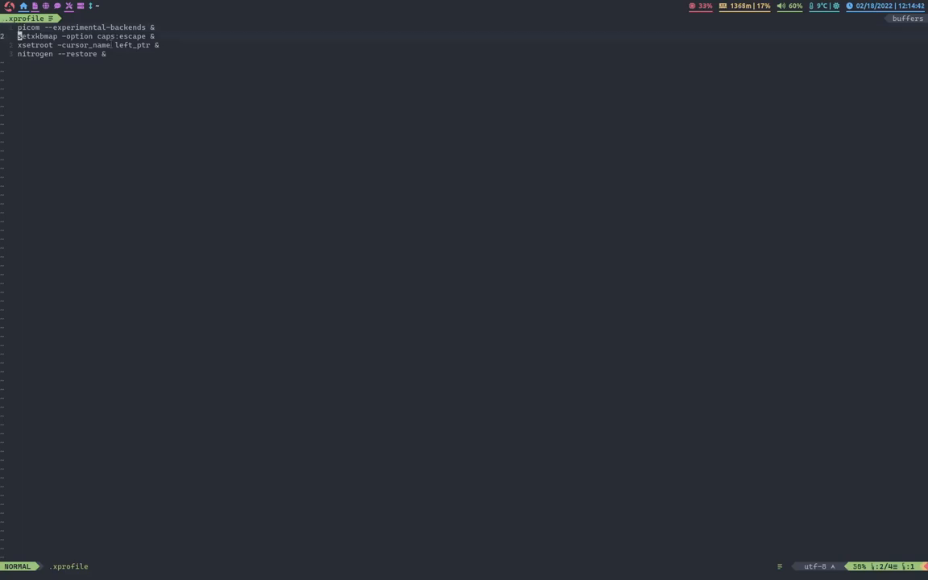
key(V)
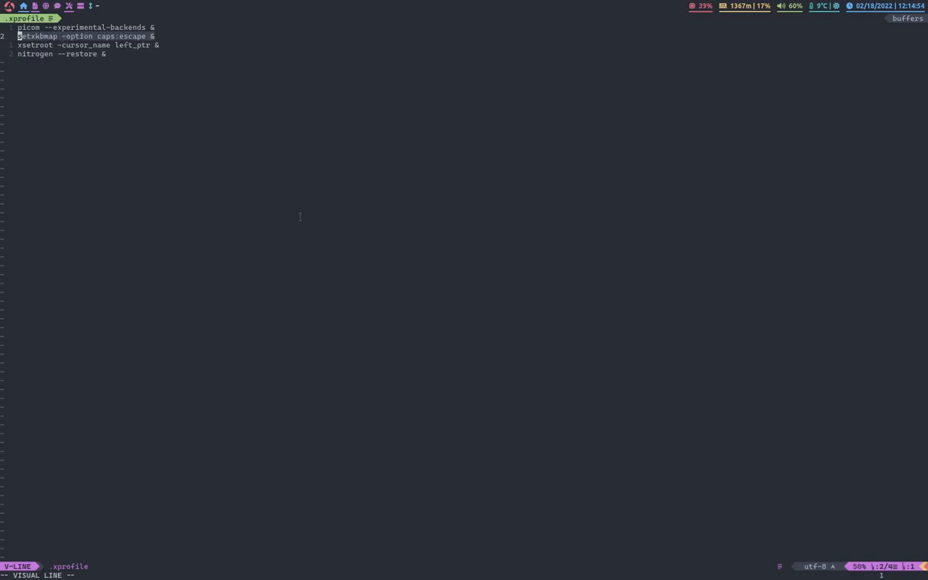
key(i)
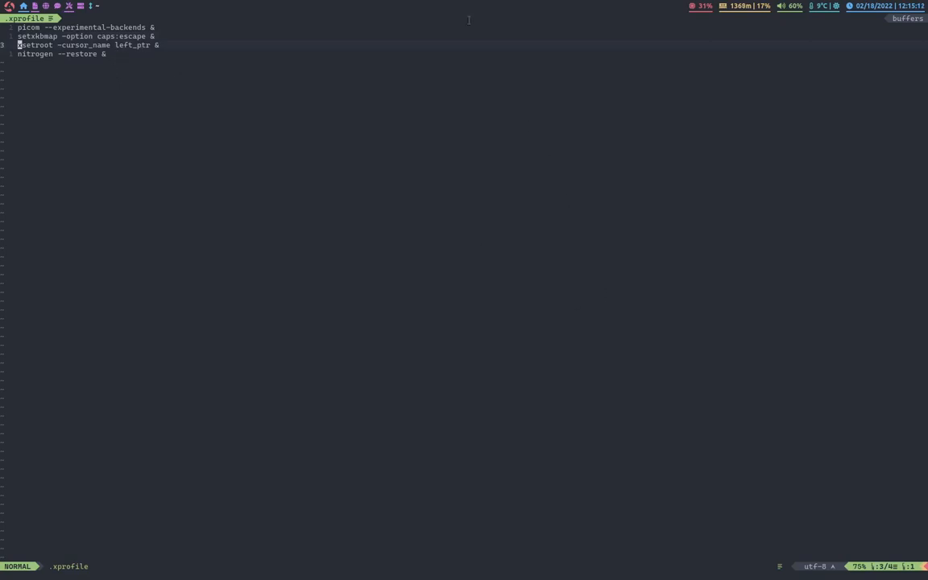
mouse_move(657, 223)
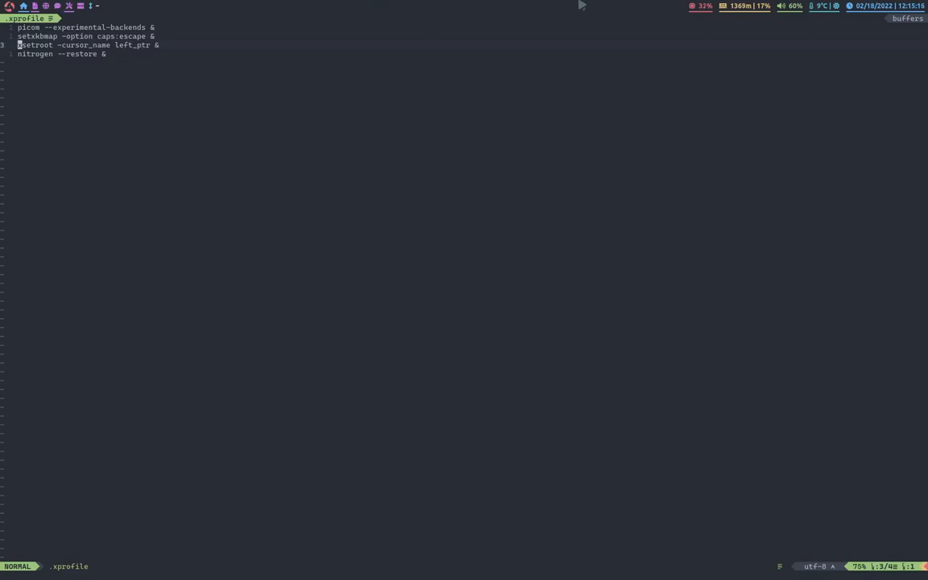
mouse_move(339, 247)
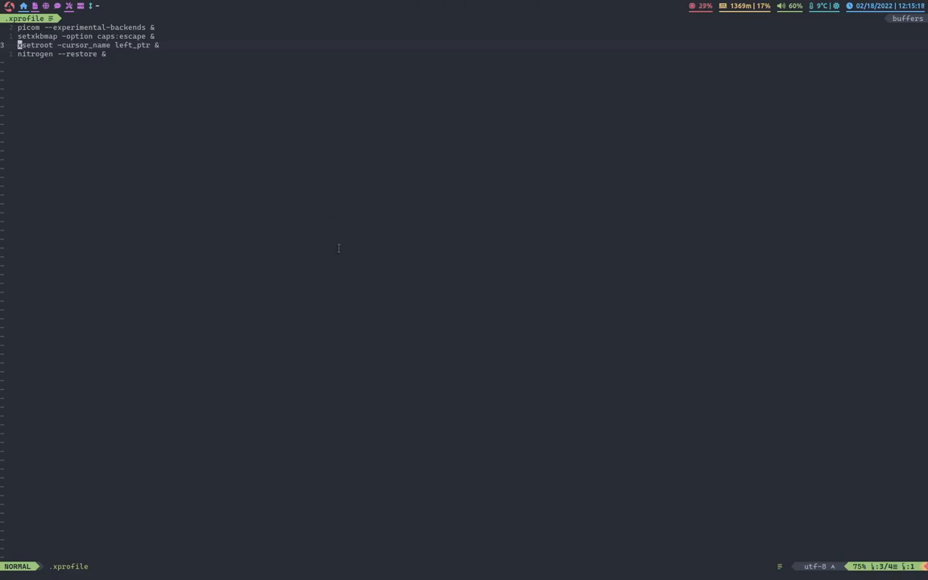
mouse_move(293, 172)
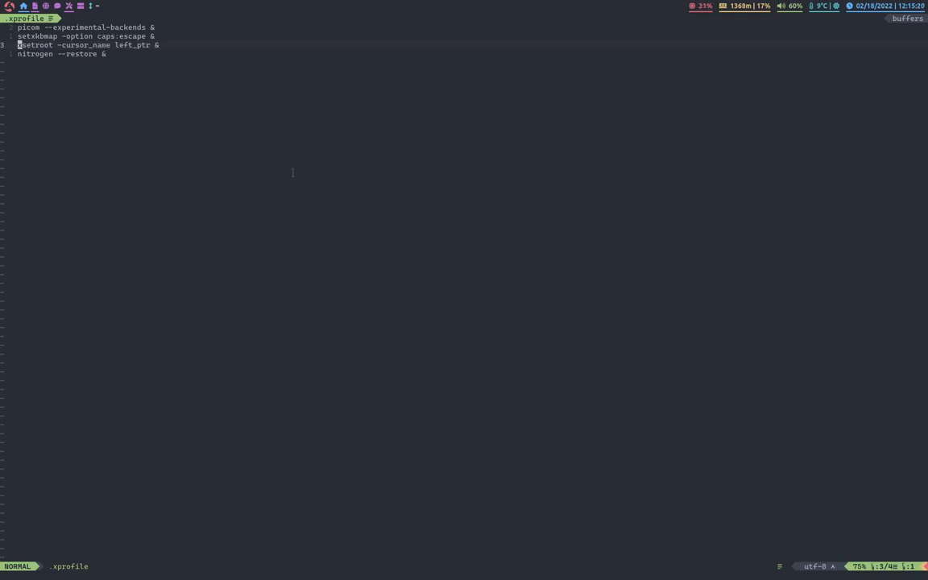
mouse_move(86, 173)
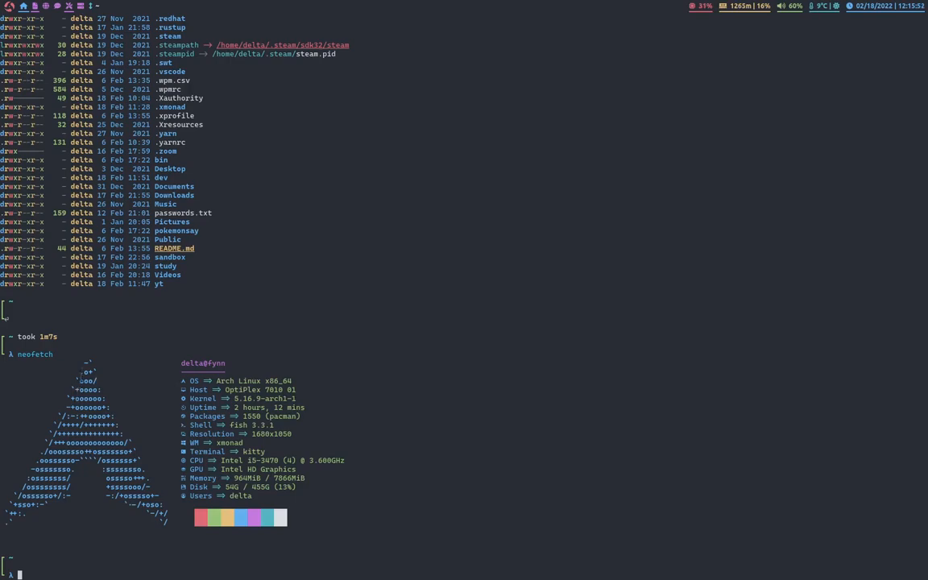
mouse_move(171, 349)
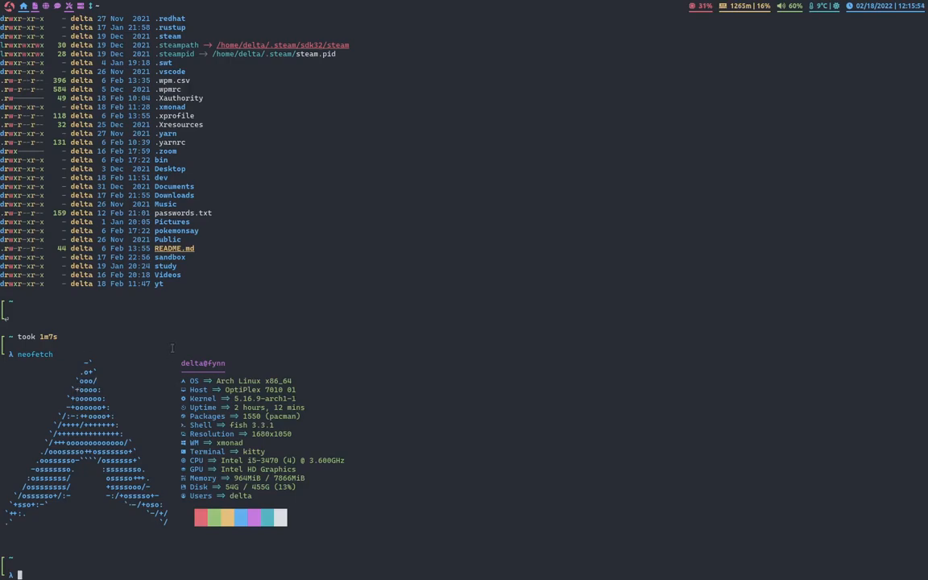